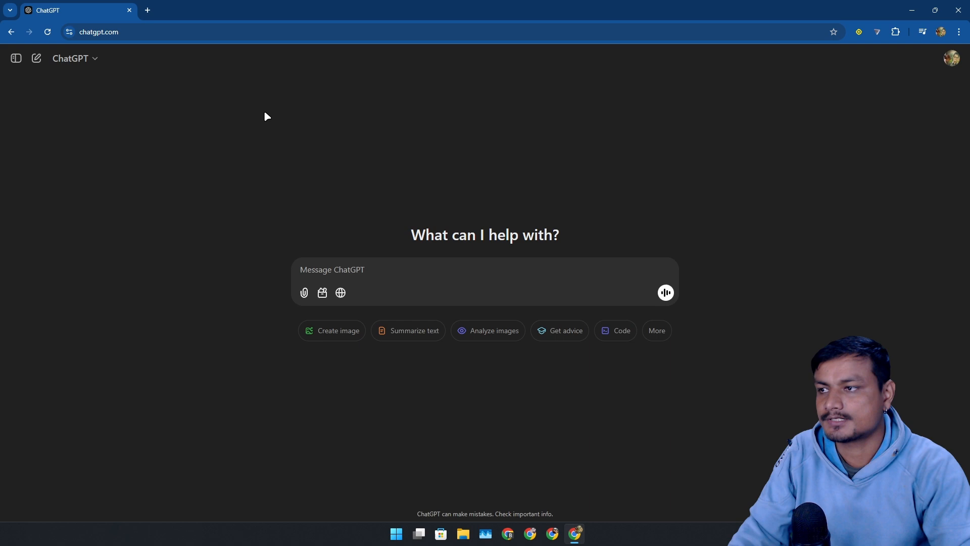
Type 'what is the height of the mount Everest' into the new chat's message box
left_click(440, 273)
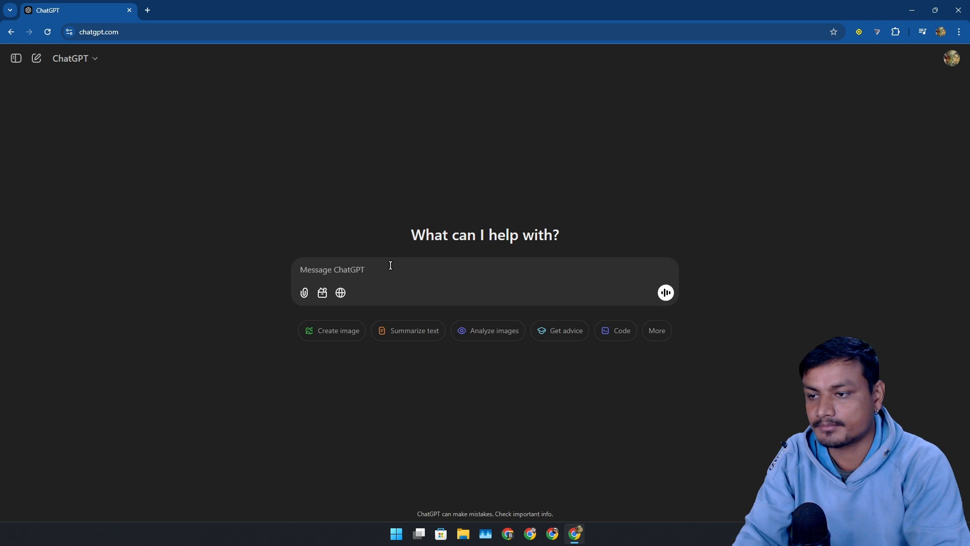
type("what is the height of the mount Everest")
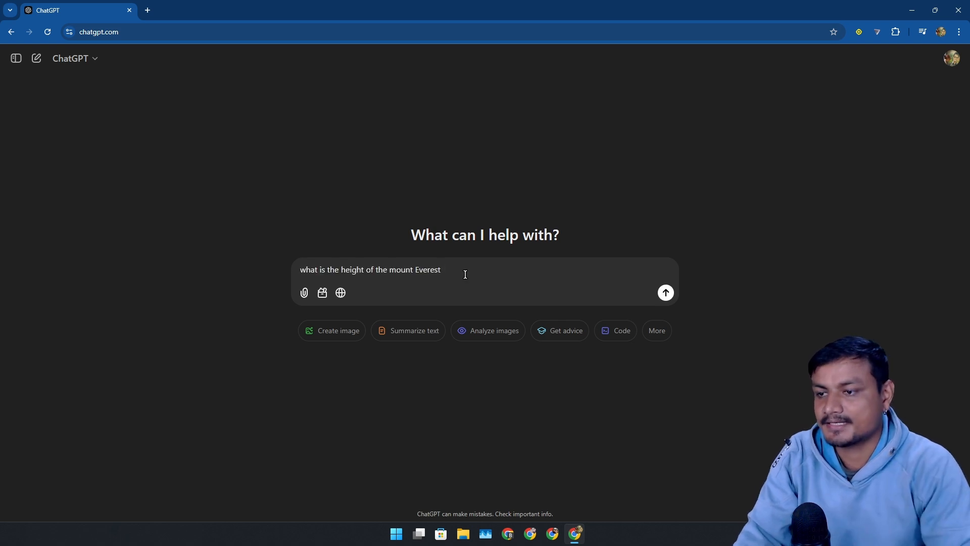
mouse_move(665, 292)
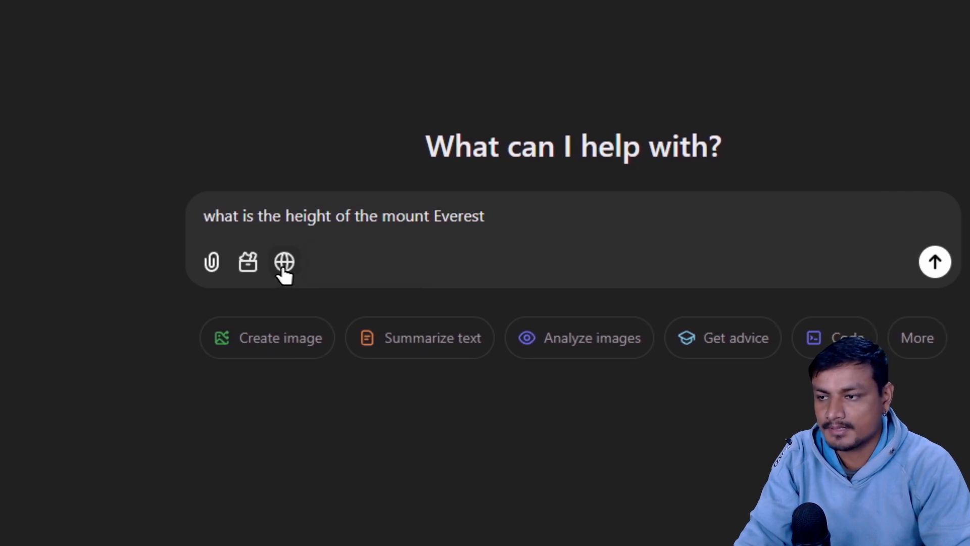
Send the question with web search, highlight the 8,848.86 m answer, and view the Britannica source
left_click(283, 263)
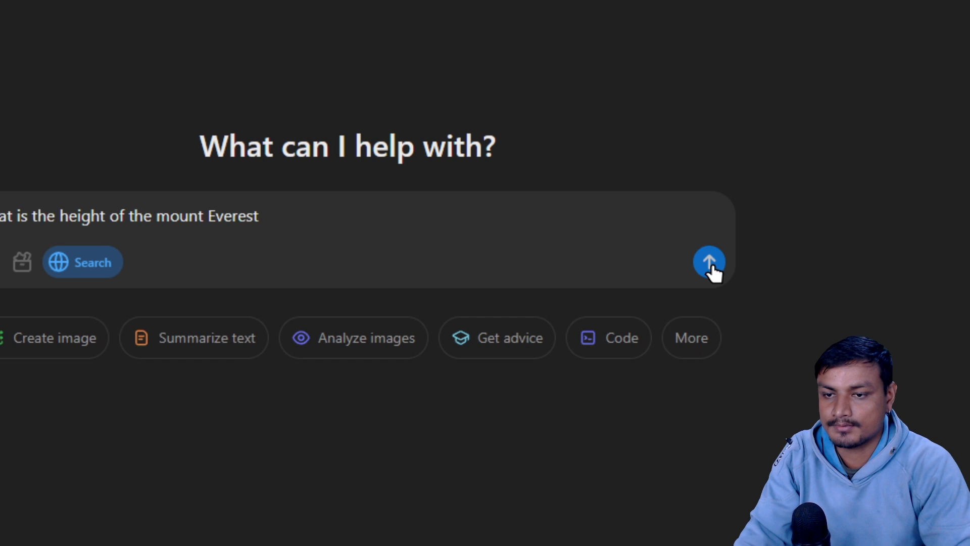
mouse_move(575, 246)
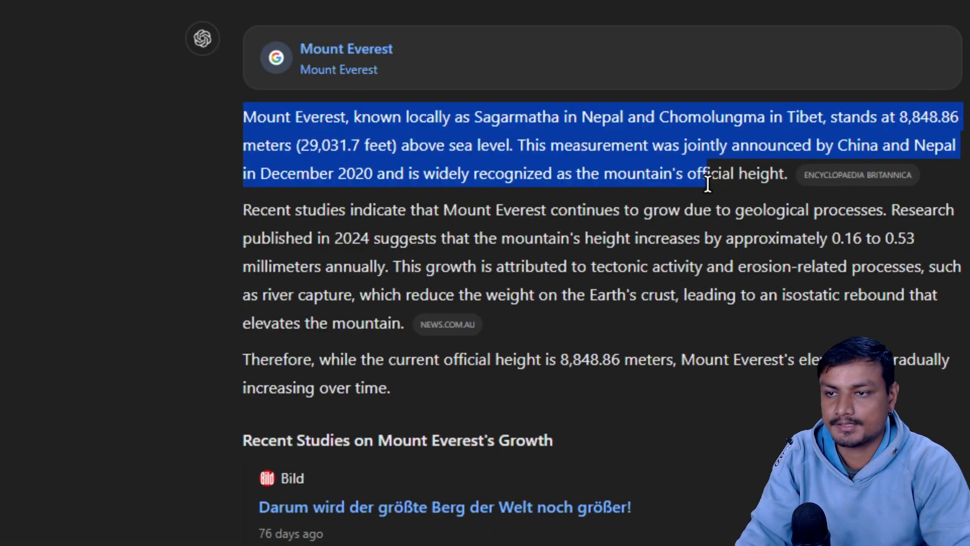
left_click_drag(707, 185, 623, 353)
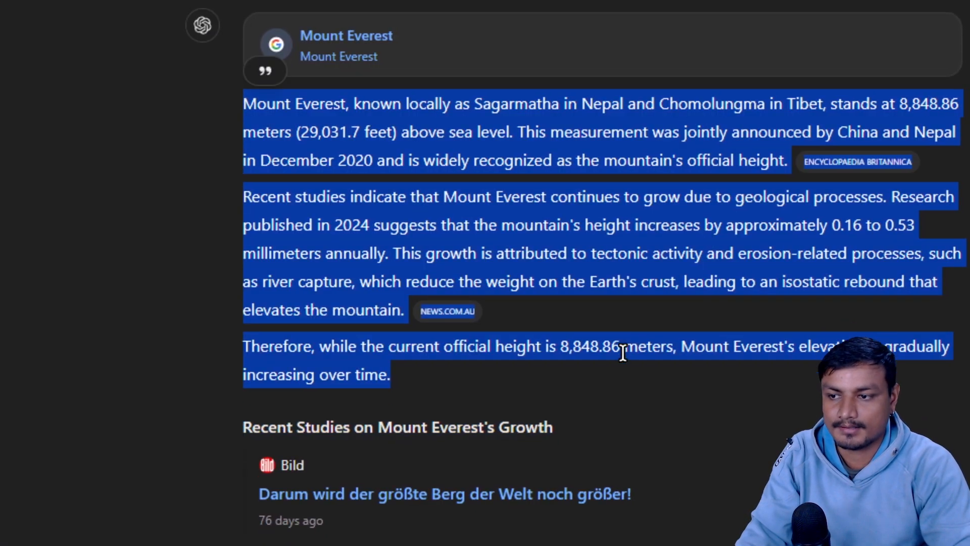
scroll("down", 3)
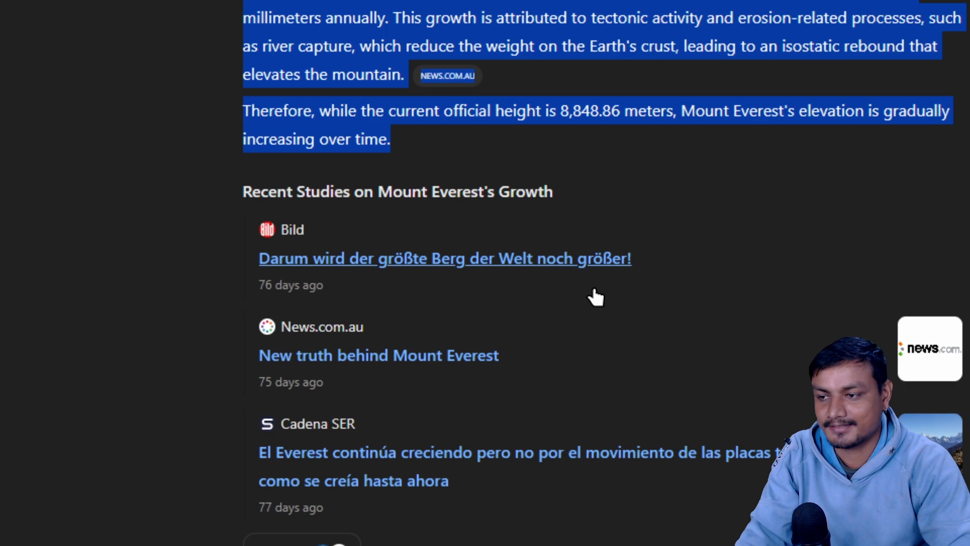
mouse_move(443, 317)
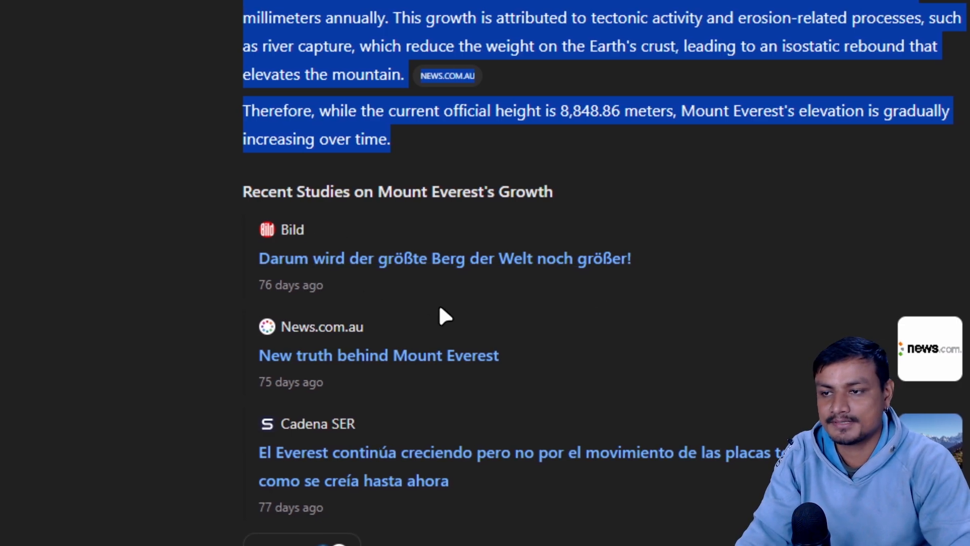
mouse_move(634, 347)
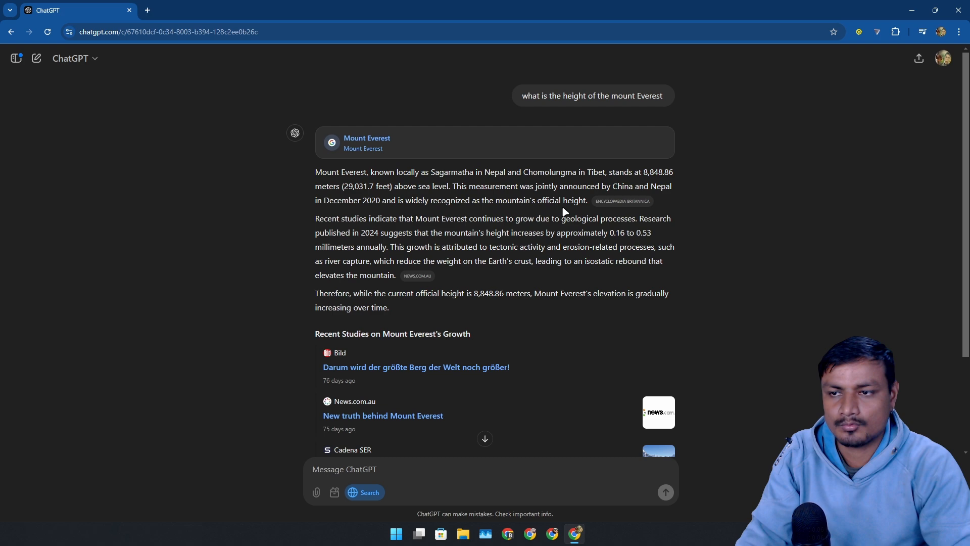
mouse_move(616, 203)
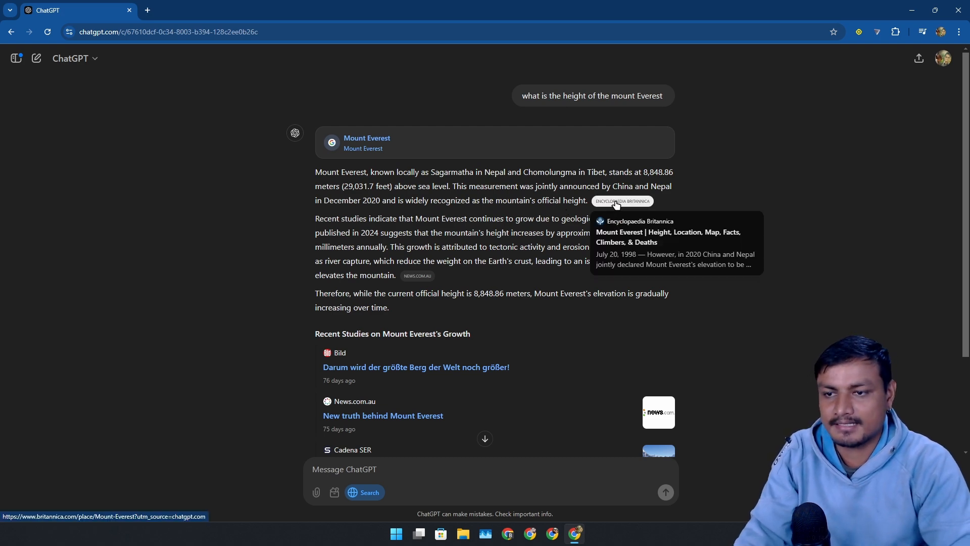
left_click(621, 201)
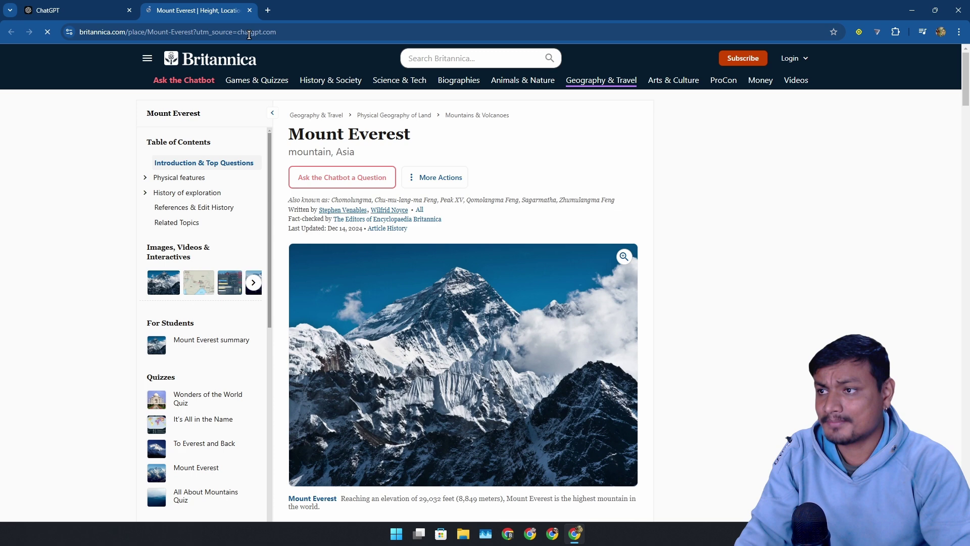
left_click(56, 10)
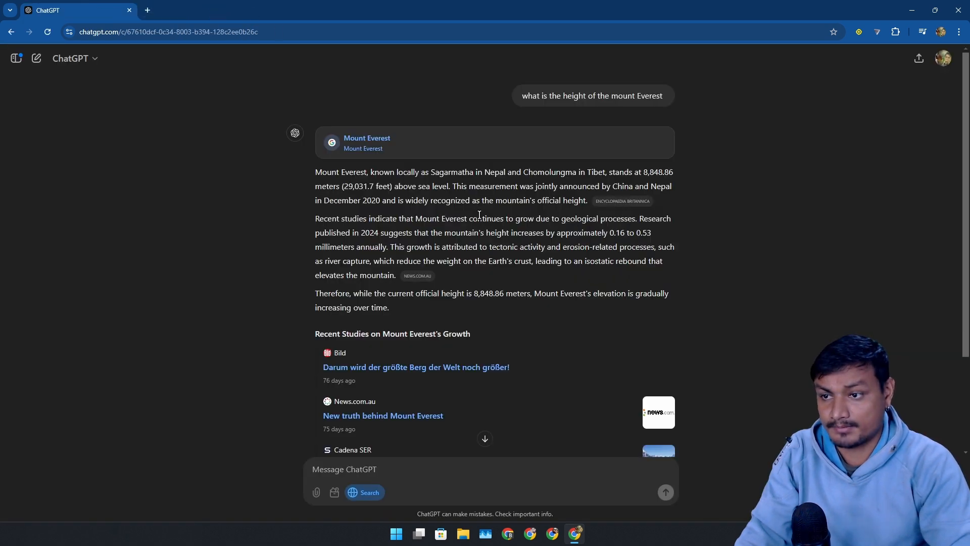
scroll("down", 3)
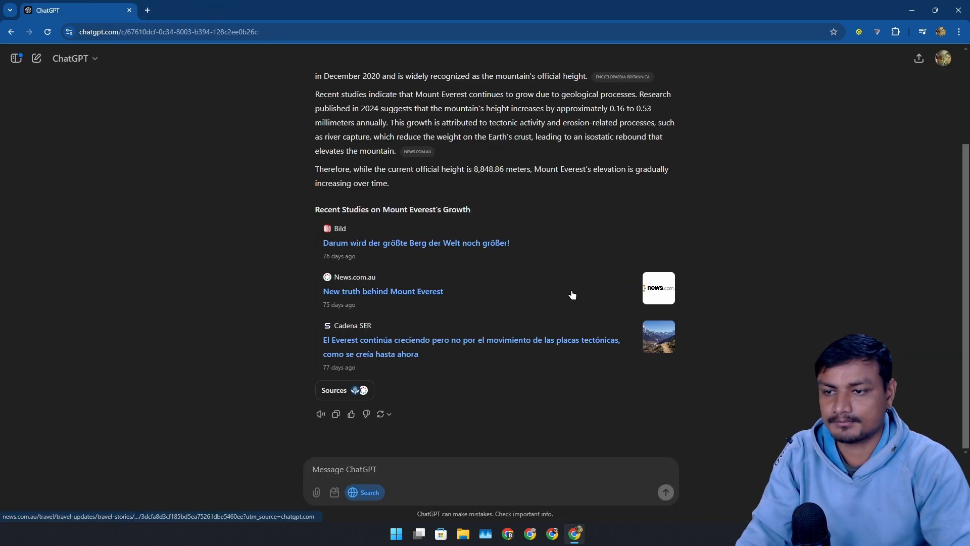
mouse_move(583, 337)
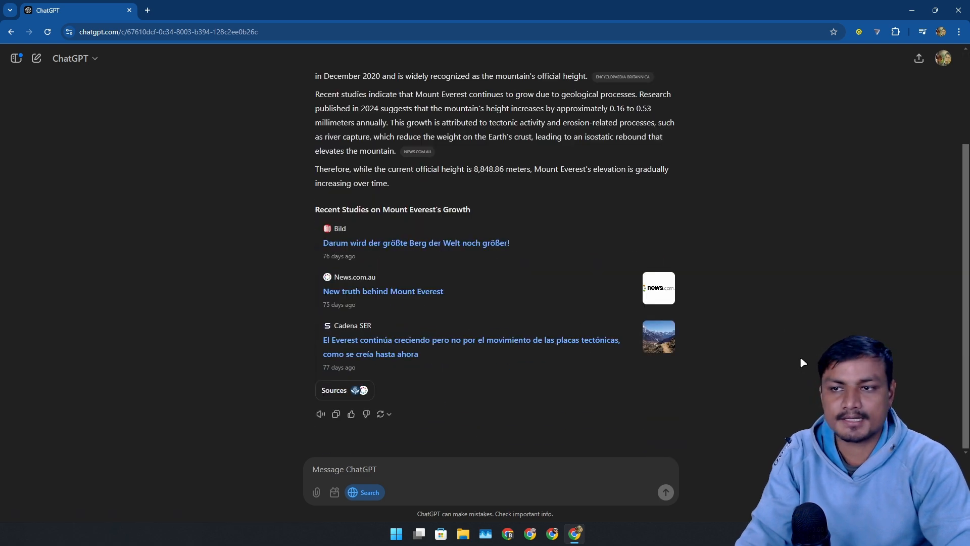
mouse_move(566, 414)
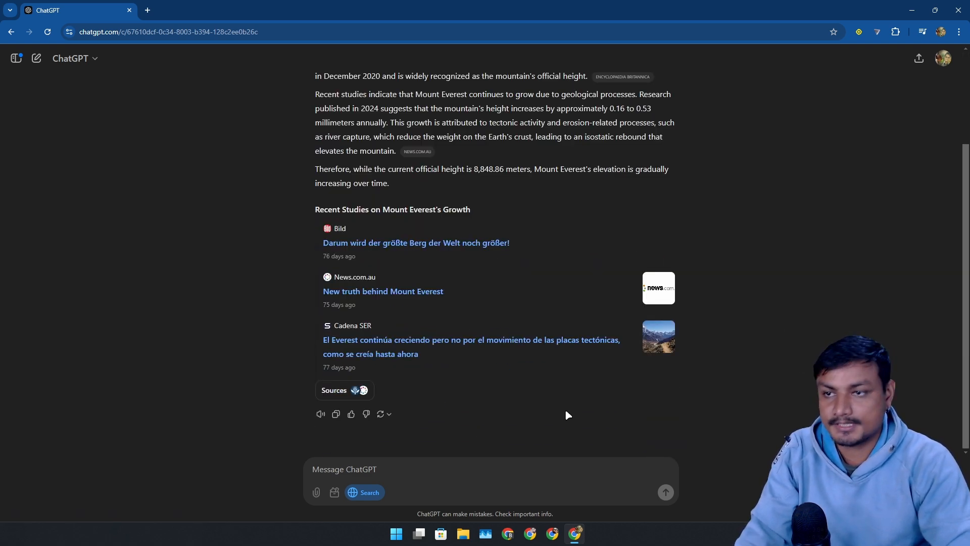
mouse_move(573, 415)
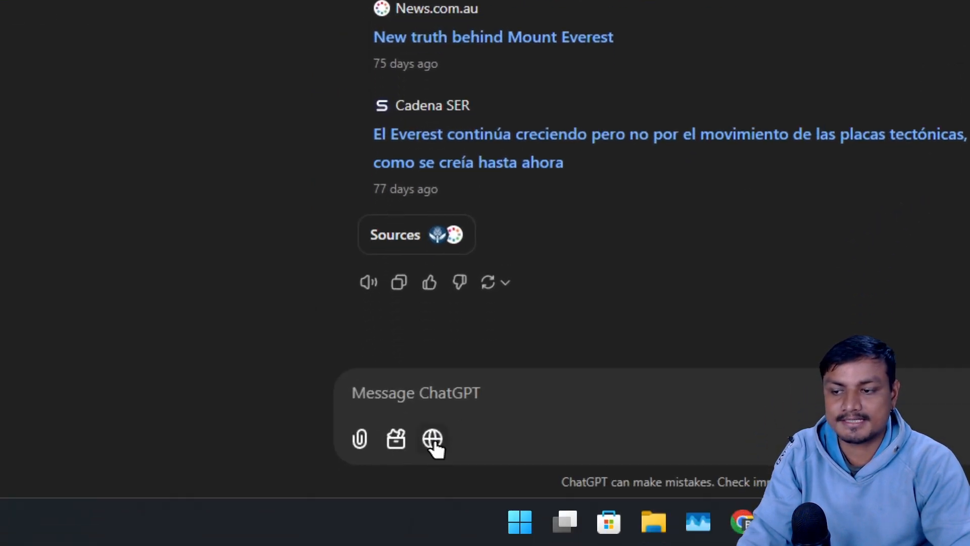
Ask 'how cold is it right now in Mount Everest' with web search and read the -28°C to -32°C answer
left_click(432, 440)
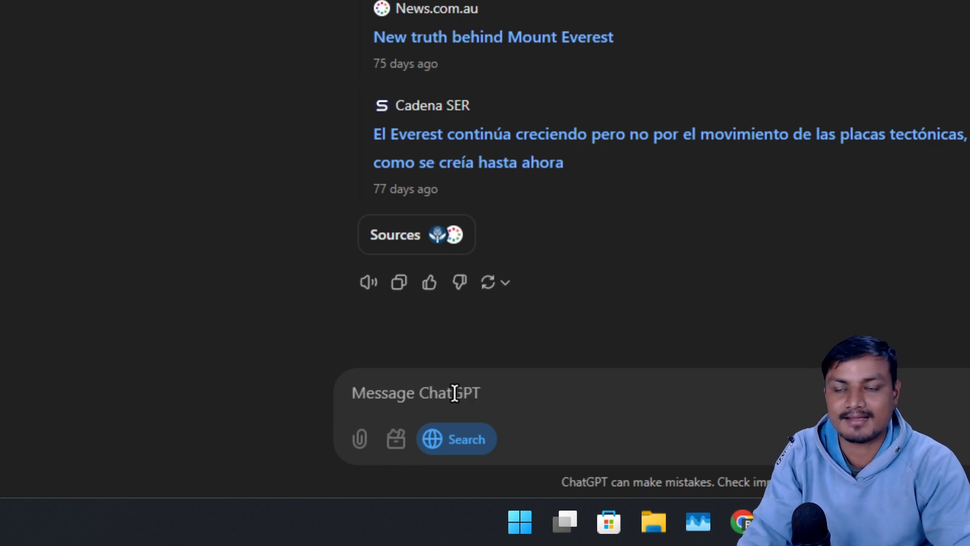
type("how cold is it right now in Mount Everest")
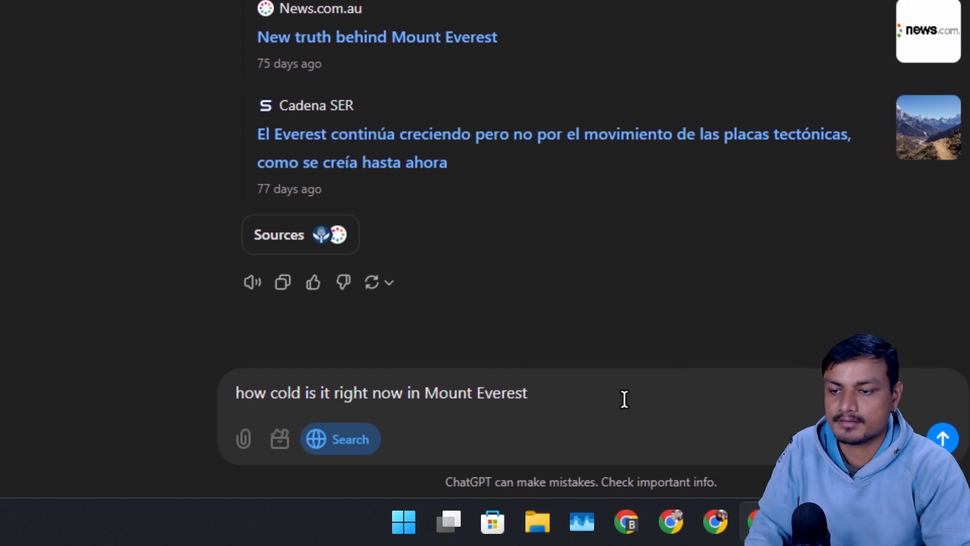
left_click(948, 447)
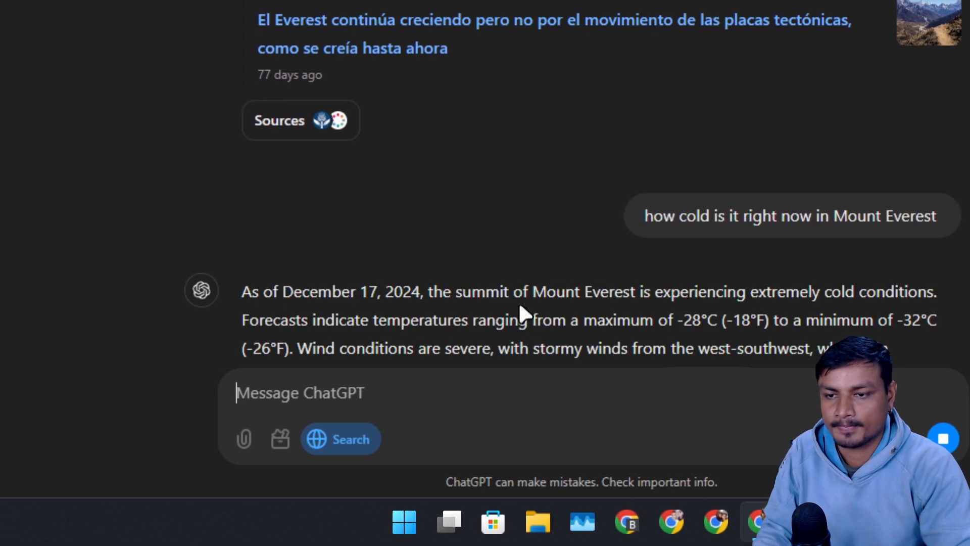
scroll("down", 3)
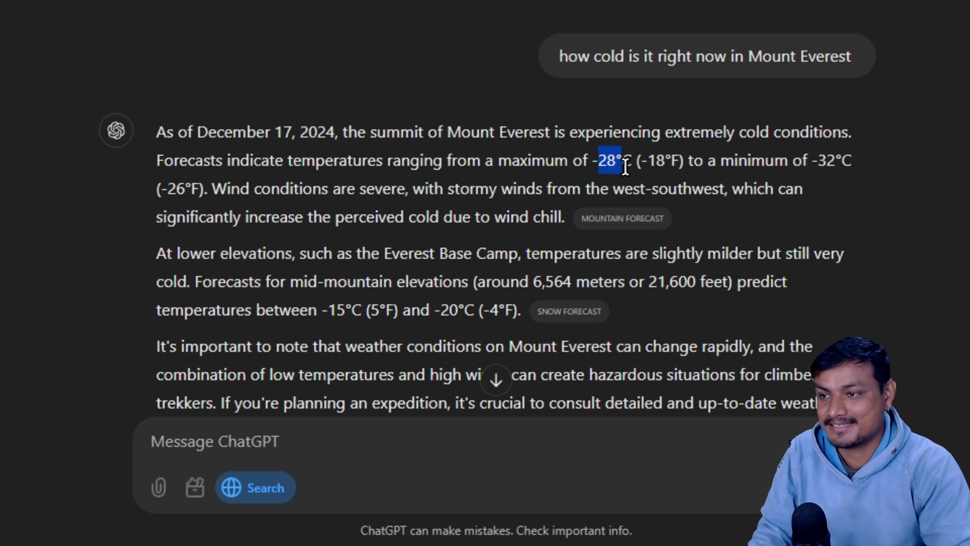
scroll("down", 3)
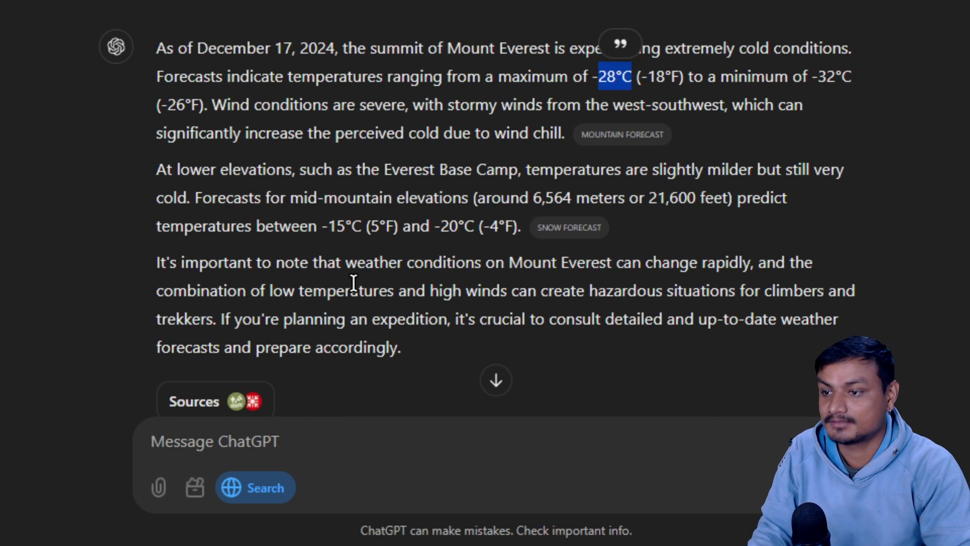
scroll("down", 3)
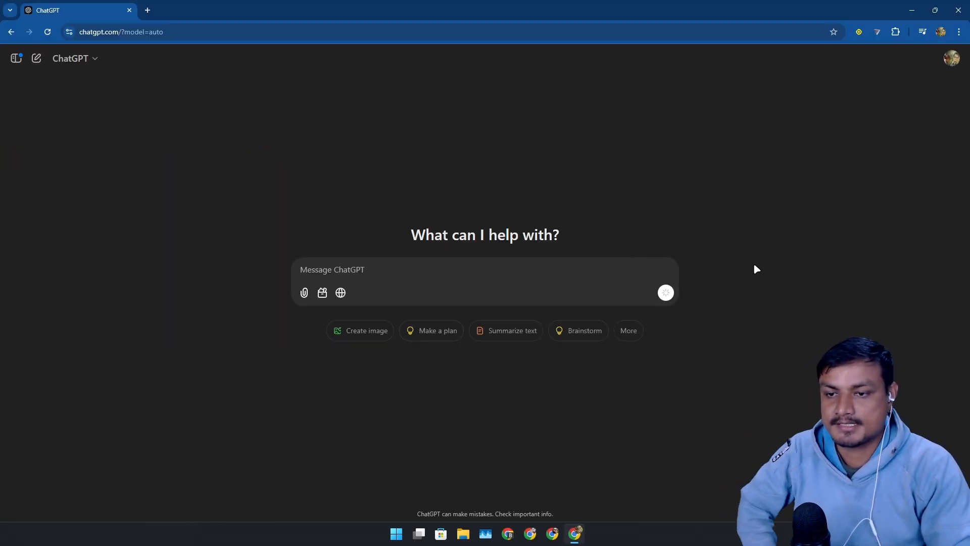
Start a voice conversation and mute its microphone
left_click(666, 292)
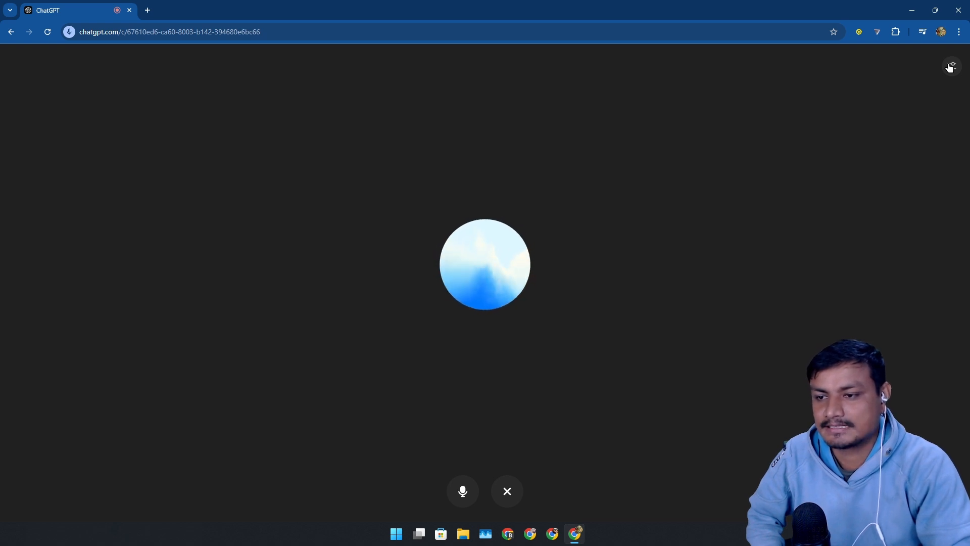
left_click(463, 491)
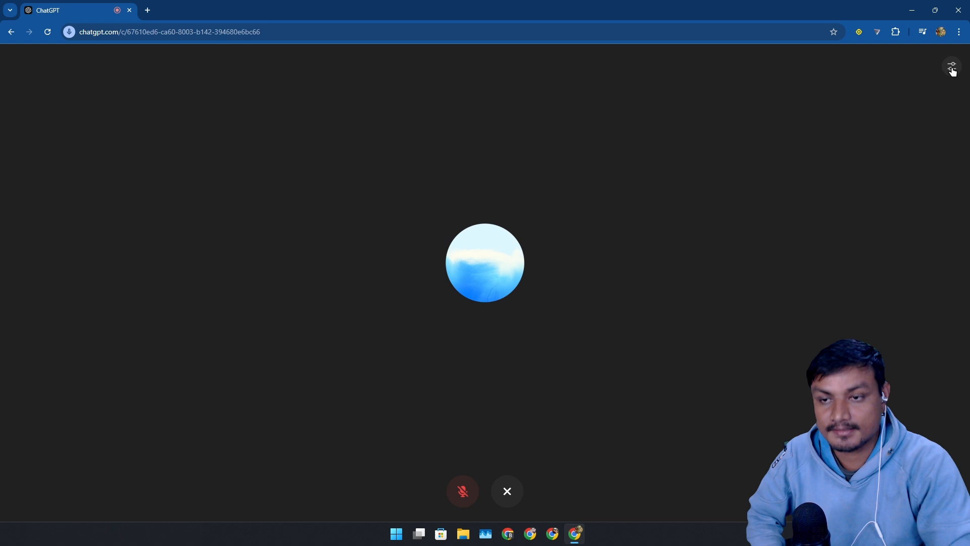
Browse the voices from Sol through Vale and Maple to Santa, then cancel
left_click(951, 66)
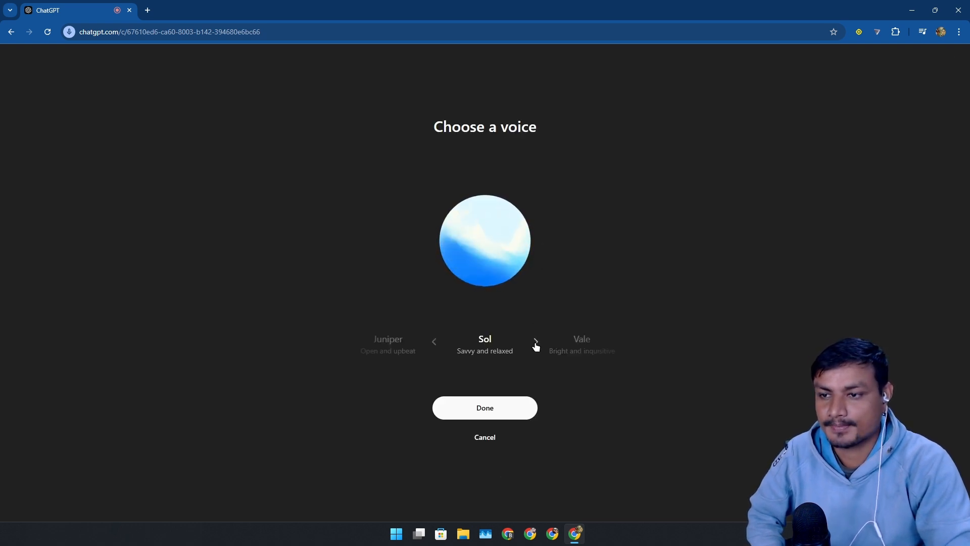
left_click(535, 342)
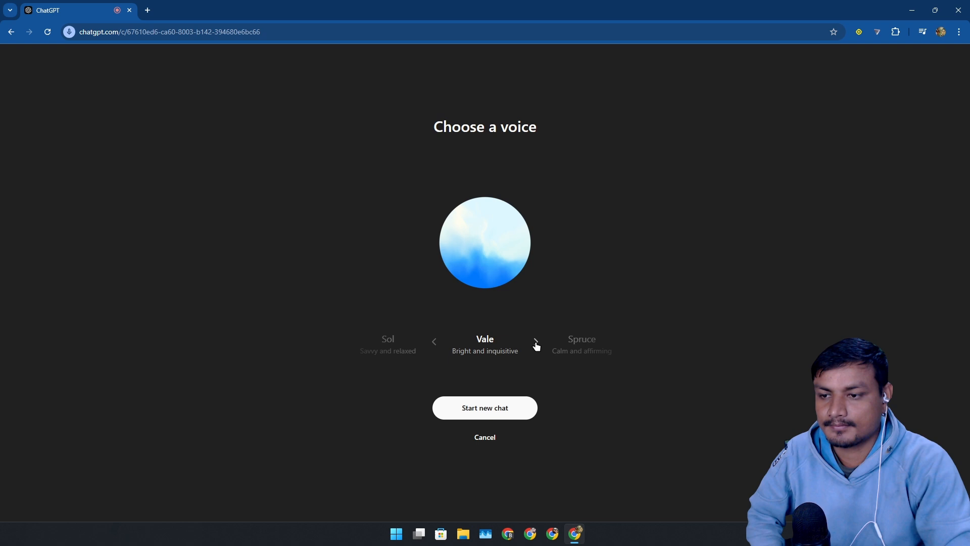
left_click(536, 343)
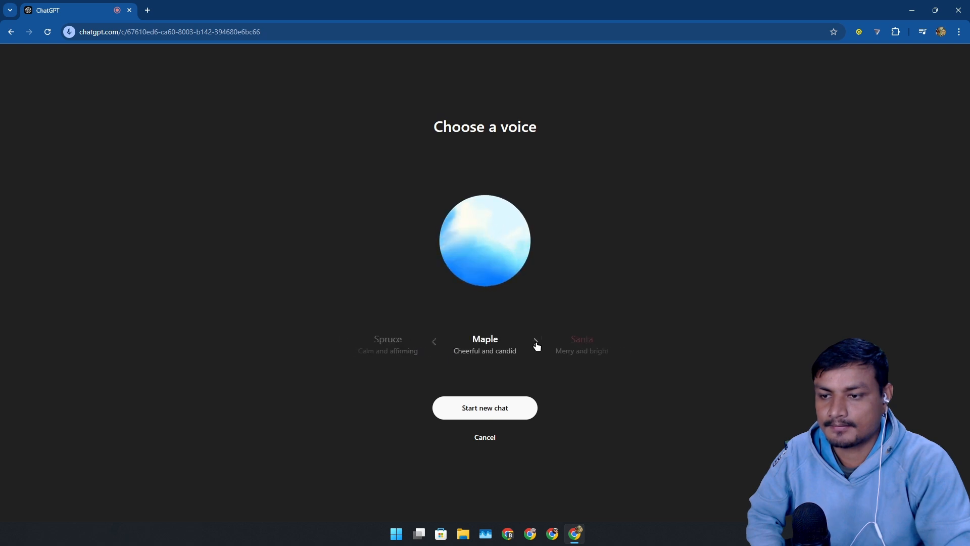
left_click(536, 342)
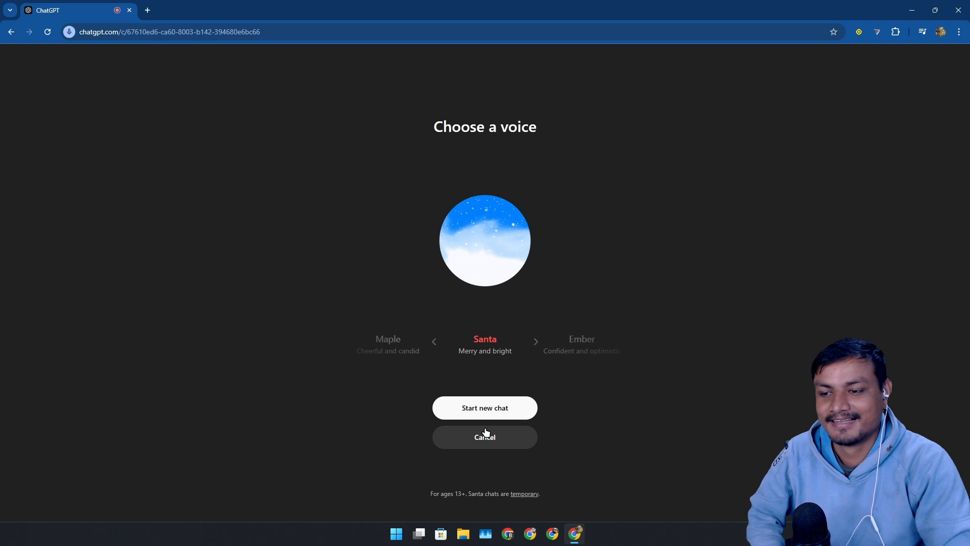
left_click(484, 407)
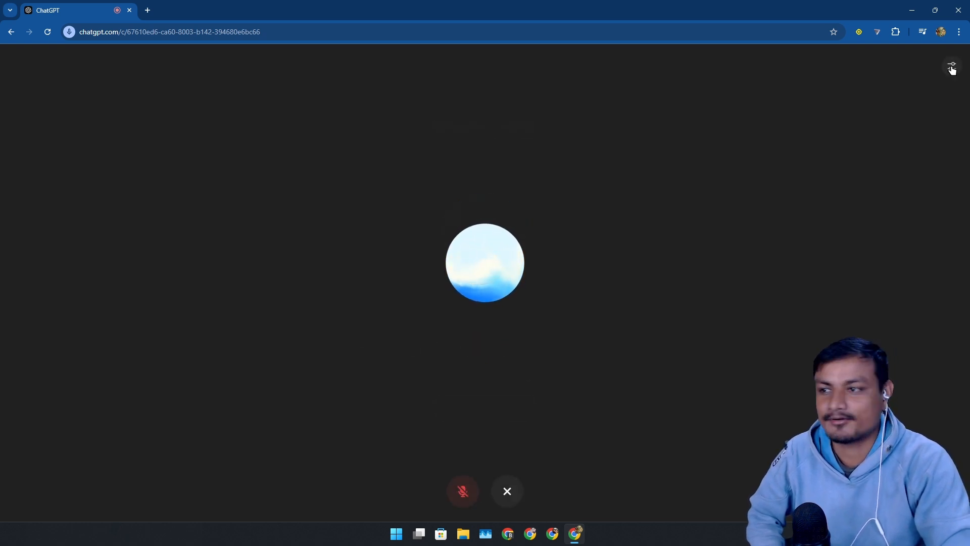
Reopen the voice choices and start a new voice chat with Santa
left_click(951, 66)
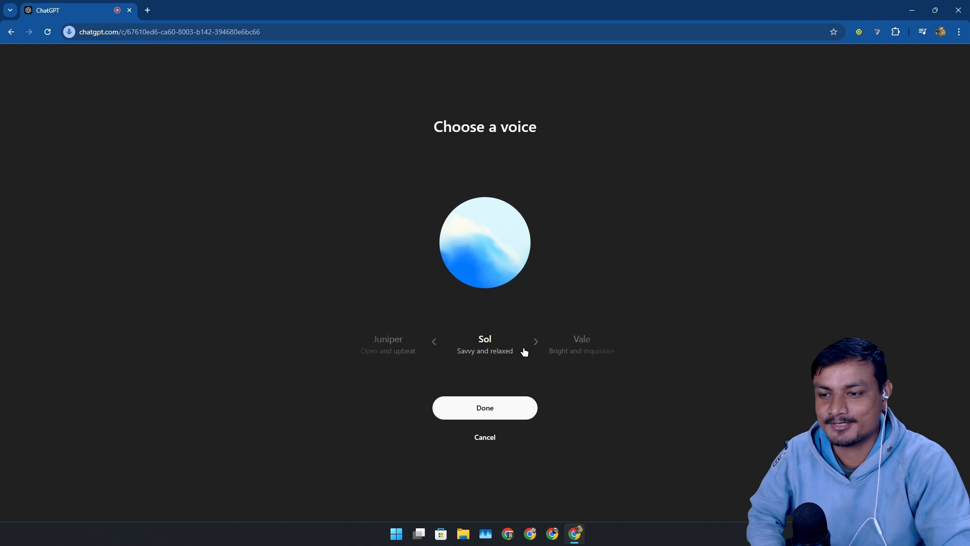
left_click(536, 341)
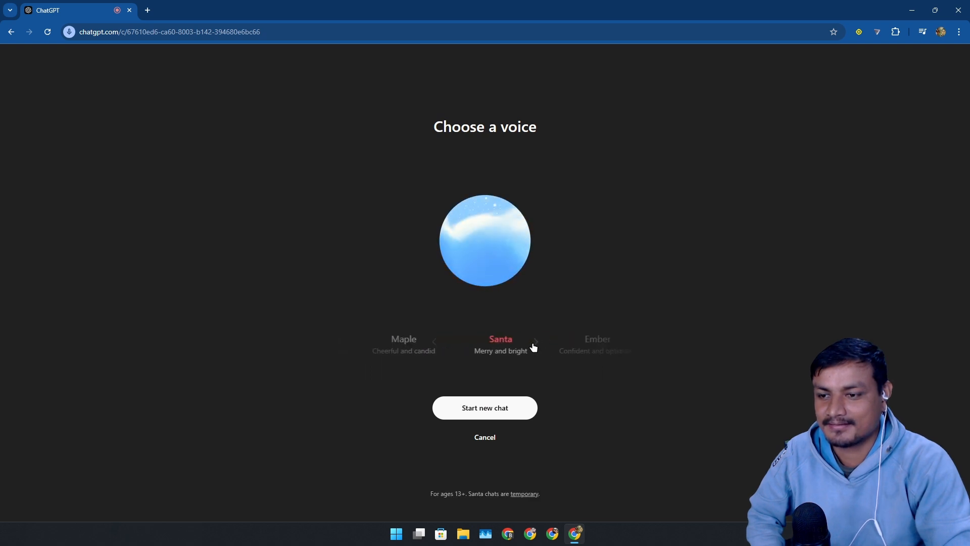
left_click(484, 408)
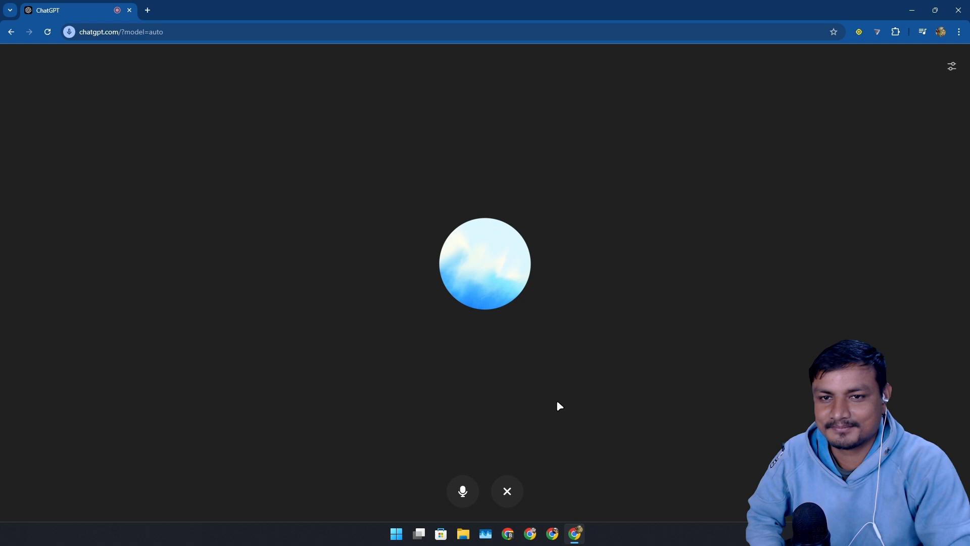
Mute, unmute, then re-mute the microphone, and open and dismiss the voice choices
left_click(462, 491)
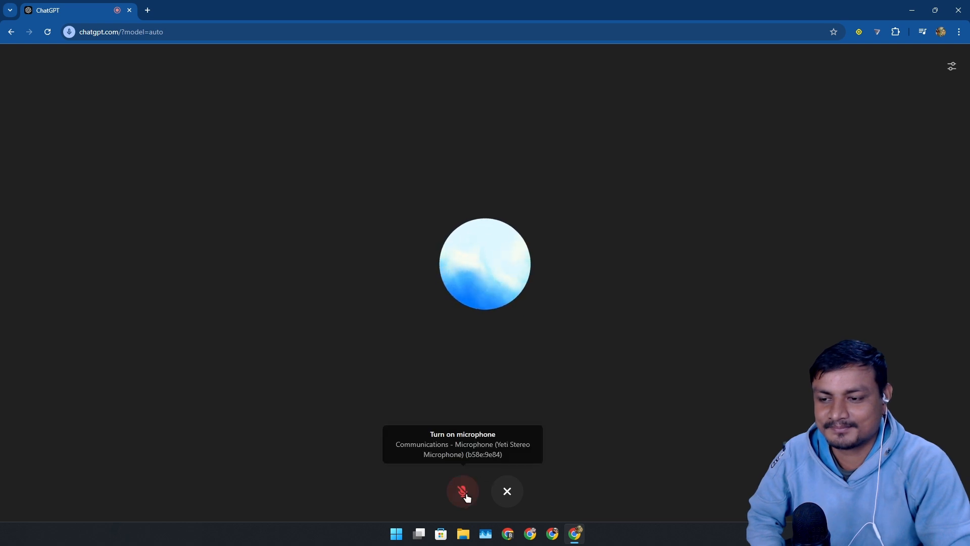
left_click(462, 491)
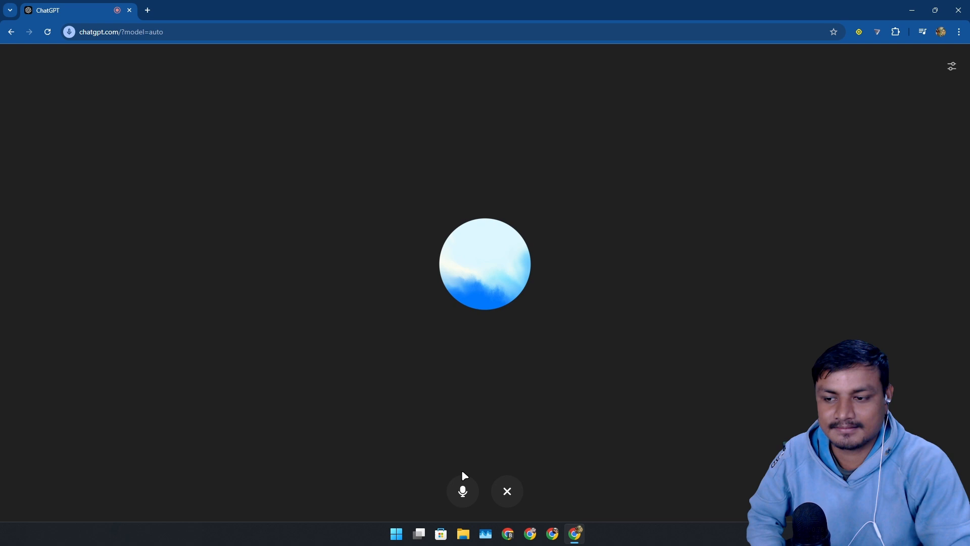
mouse_move(463, 490)
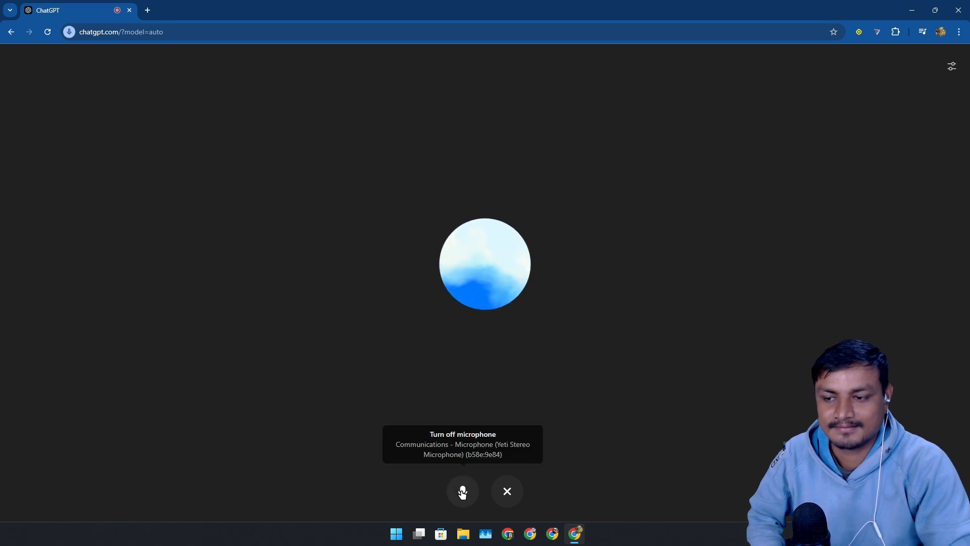
left_click(462, 491)
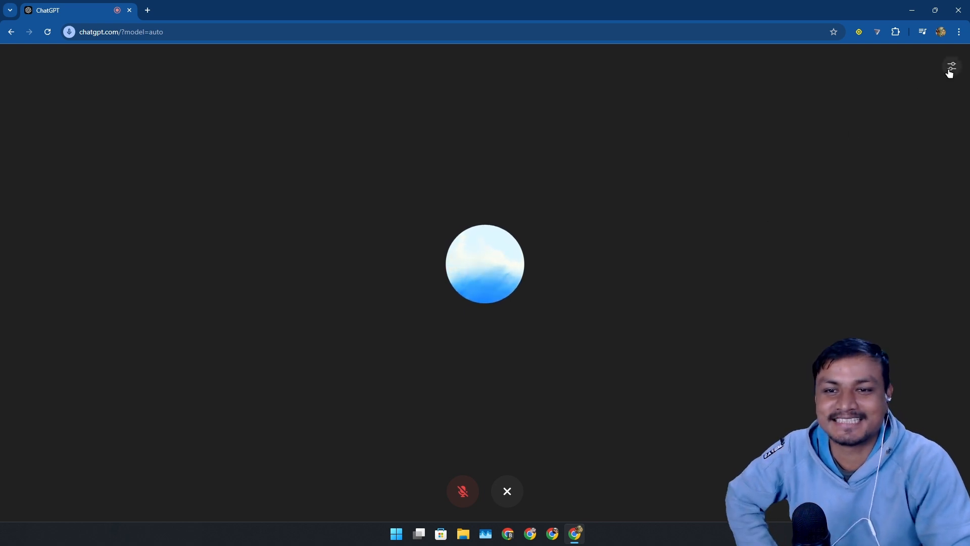
left_click(951, 66)
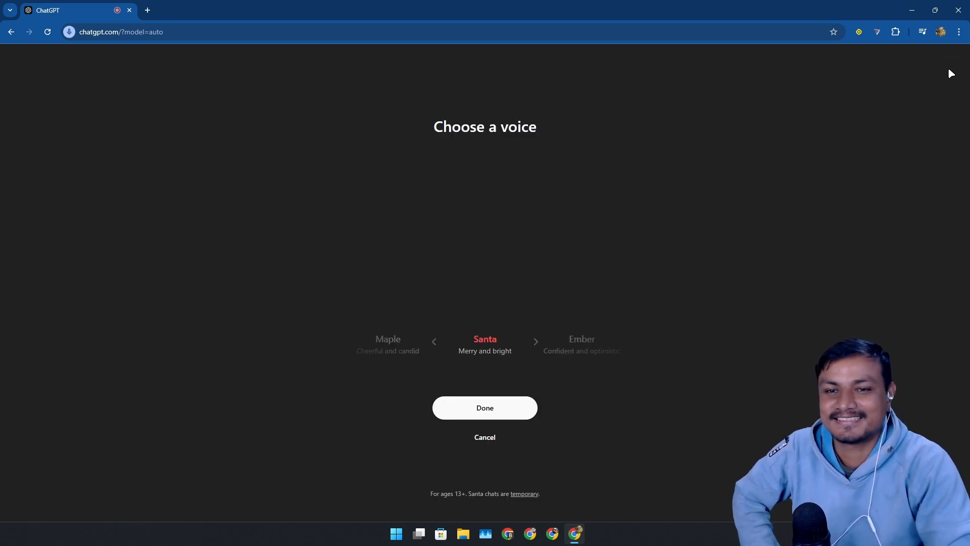
left_click(485, 408)
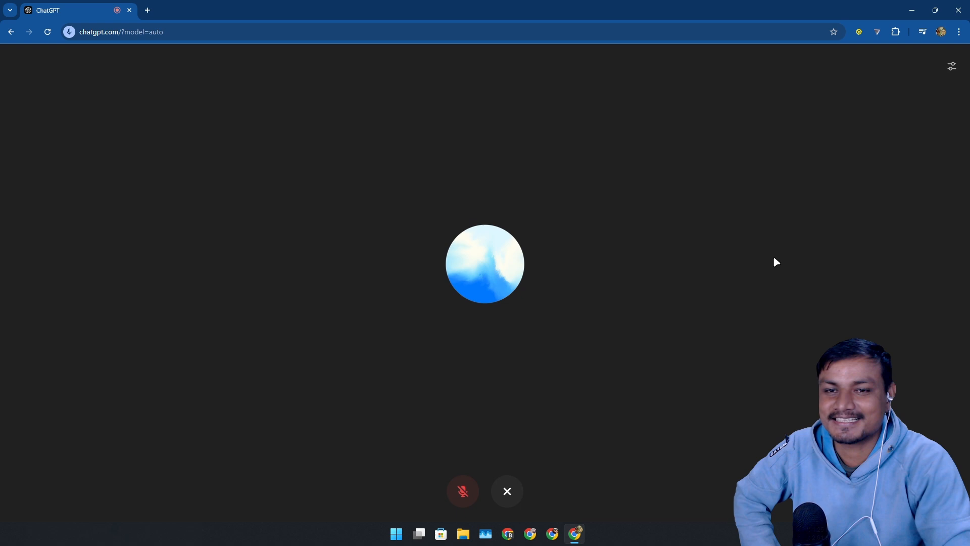
mouse_move(606, 401)
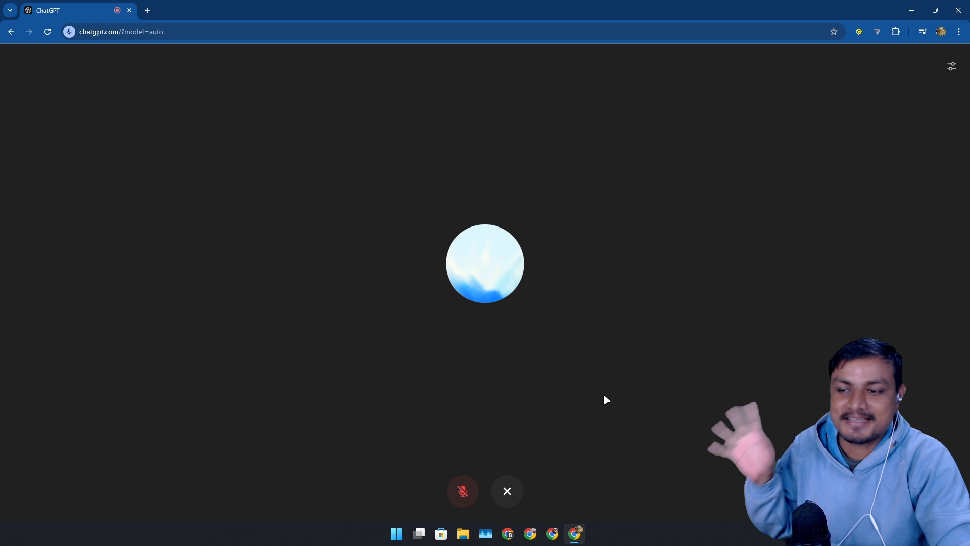
mouse_move(534, 376)
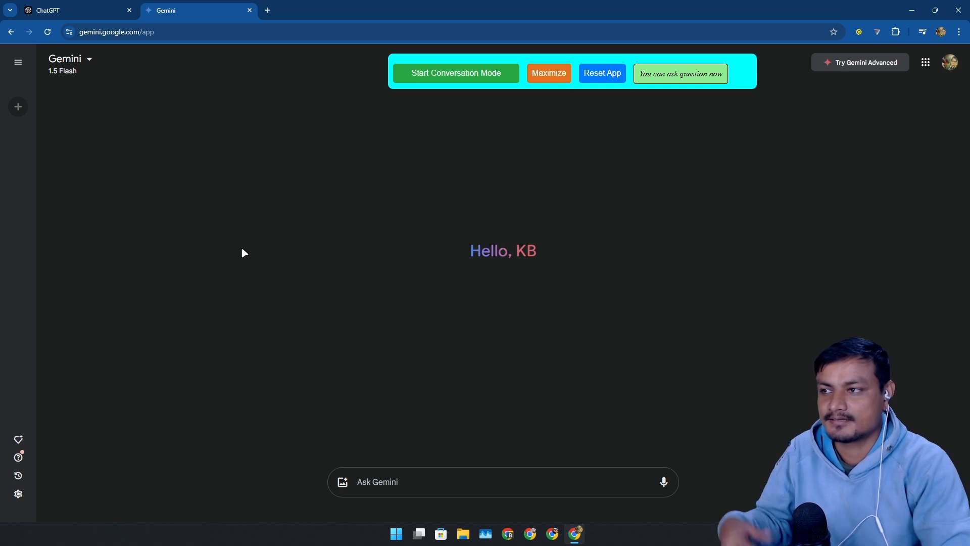
mouse_move(316, 280)
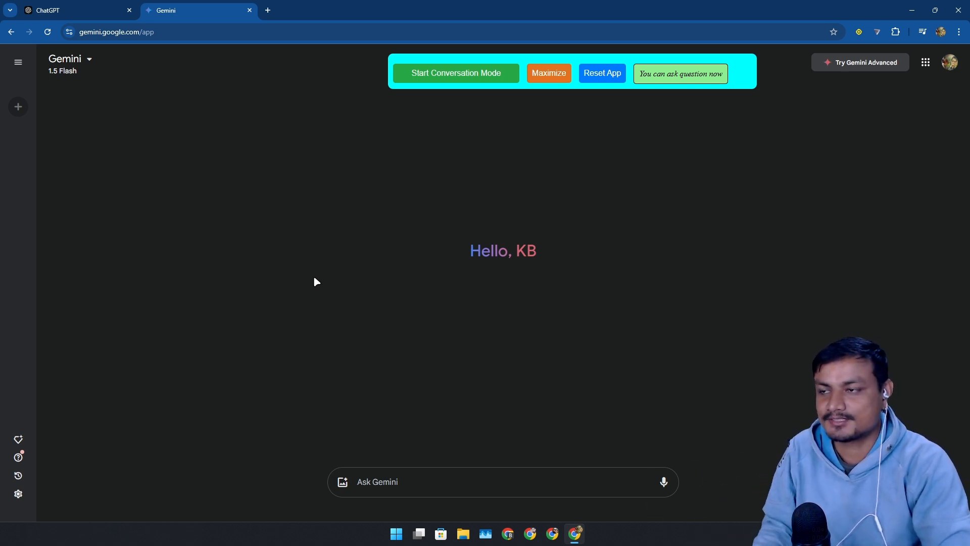
mouse_move(600, 386)
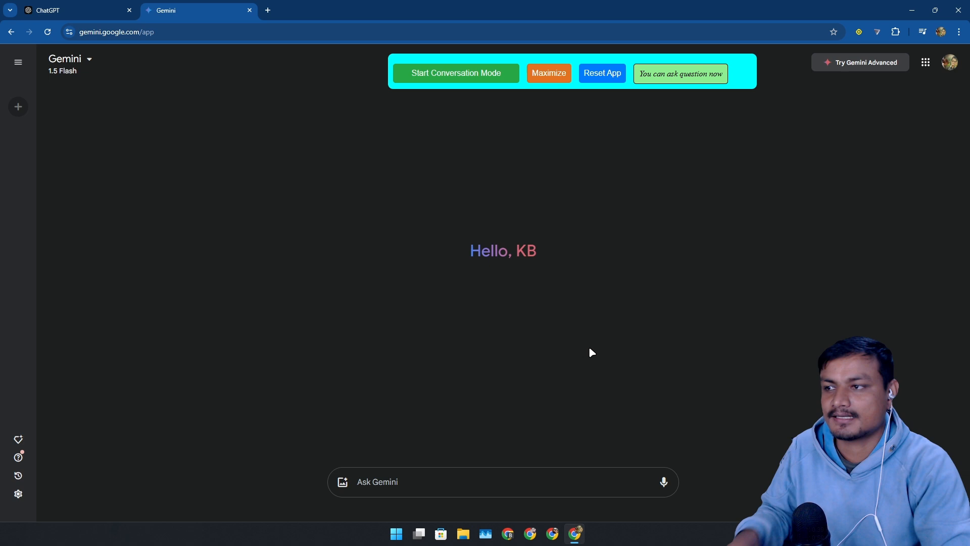
mouse_move(403, 268)
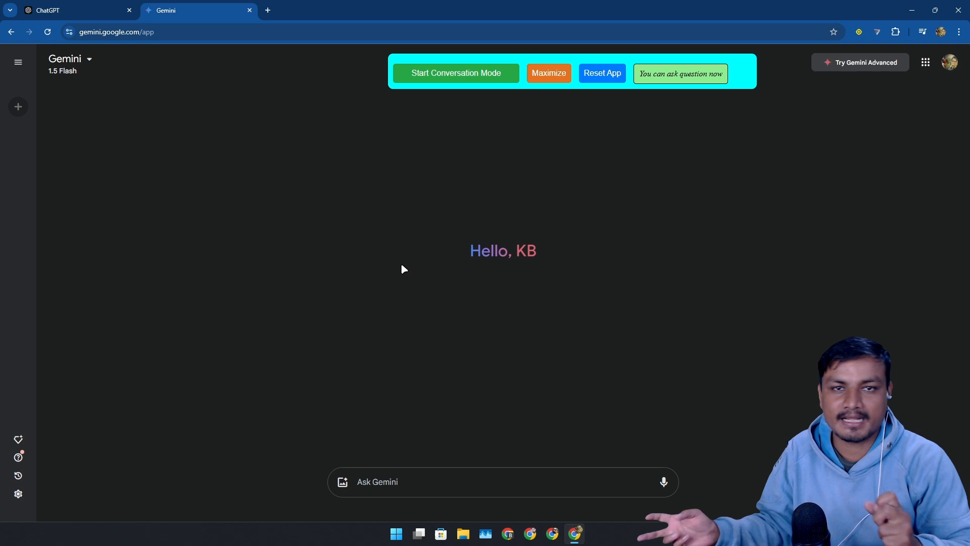
mouse_move(387, 264)
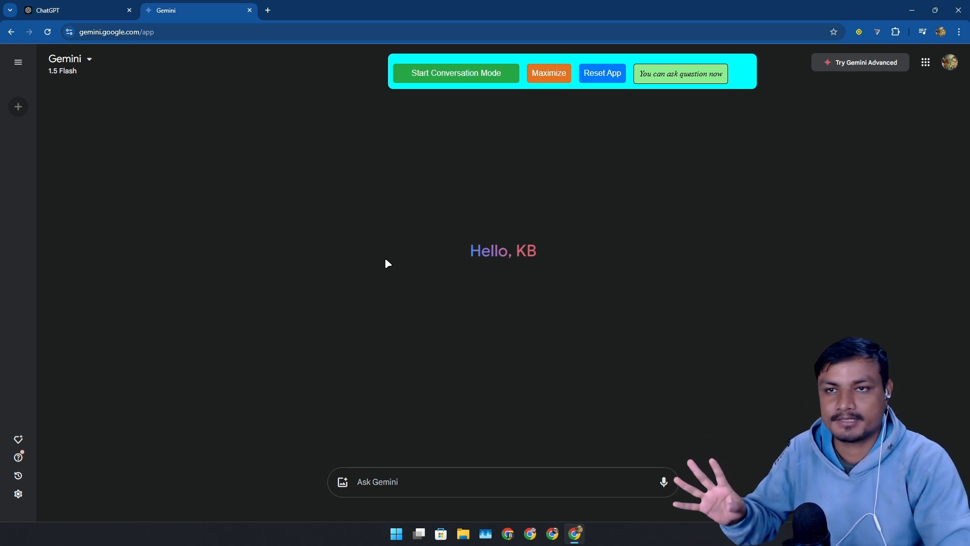